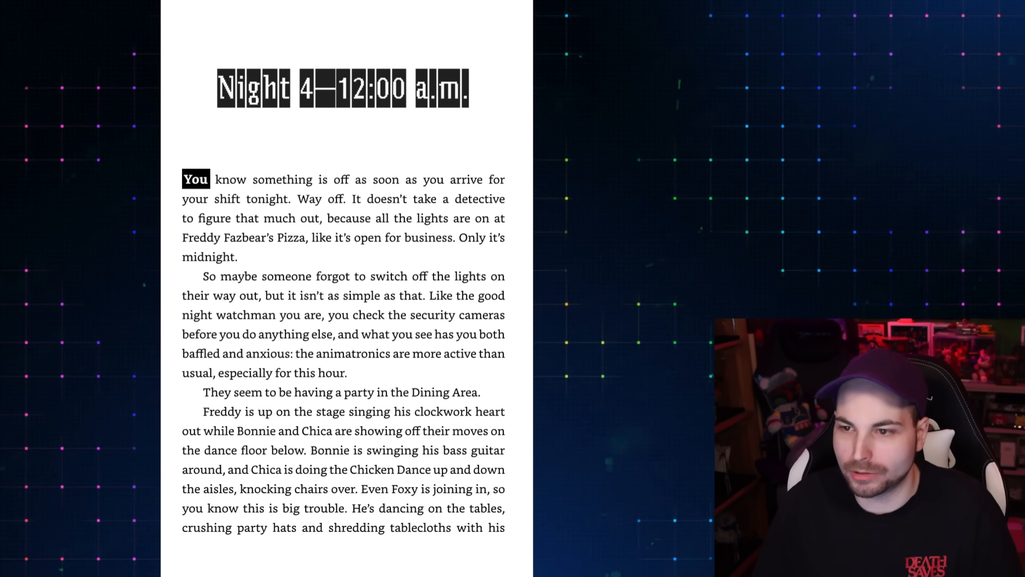
- Scroll through the Night 4 – 12:00 a.m. opening to its path choice links
scroll(down, 3)
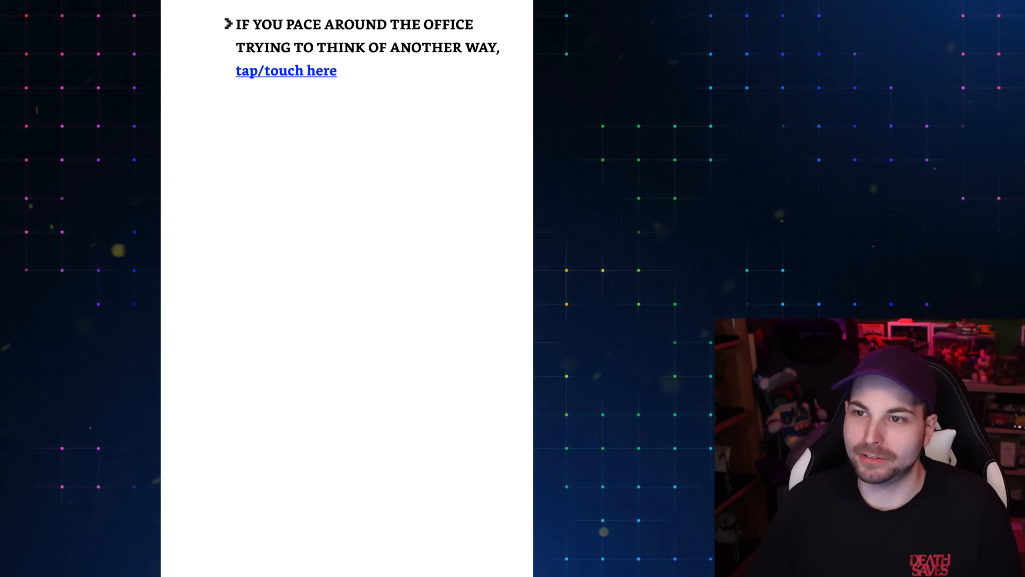
- Follow a story path link to the TURN RIGHT / TURN LEFT options
click(285, 70)
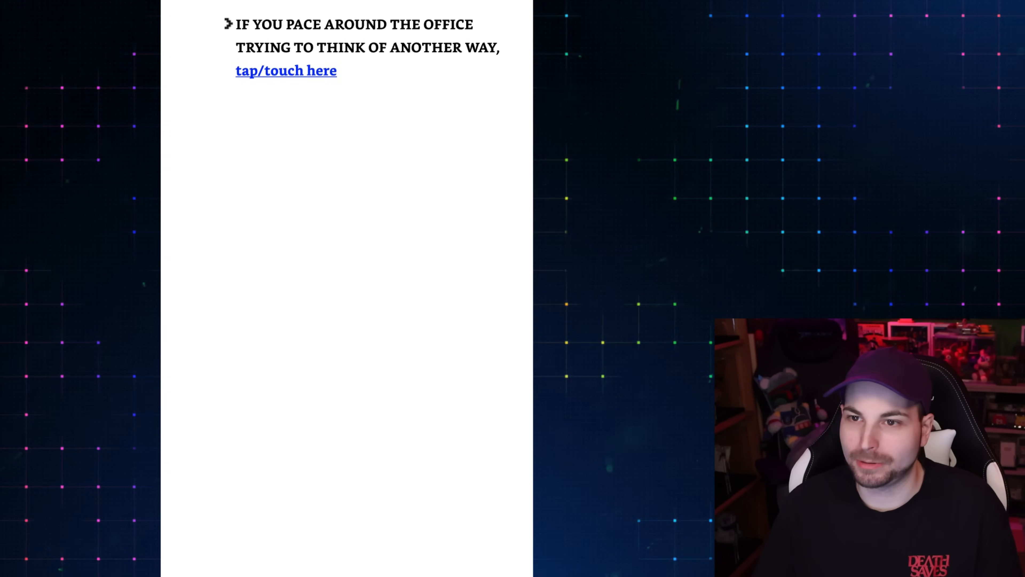
click(286, 69)
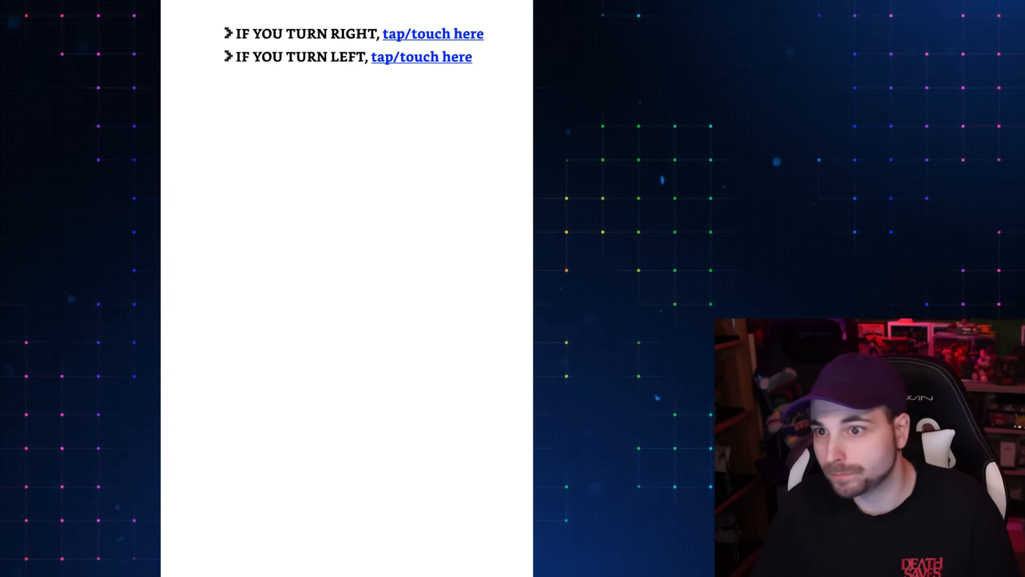
- Take the left vent shaft to the next right-or-left junction
click(421, 56)
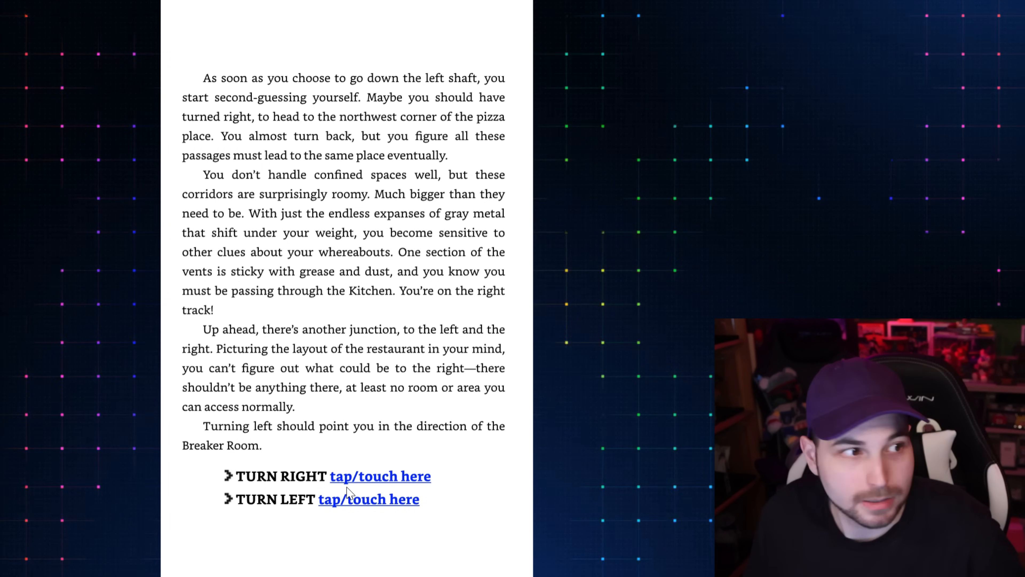
- Pick a direction at the junction, reaching the exit-closest-vent or keep-moving choices
click(380, 475)
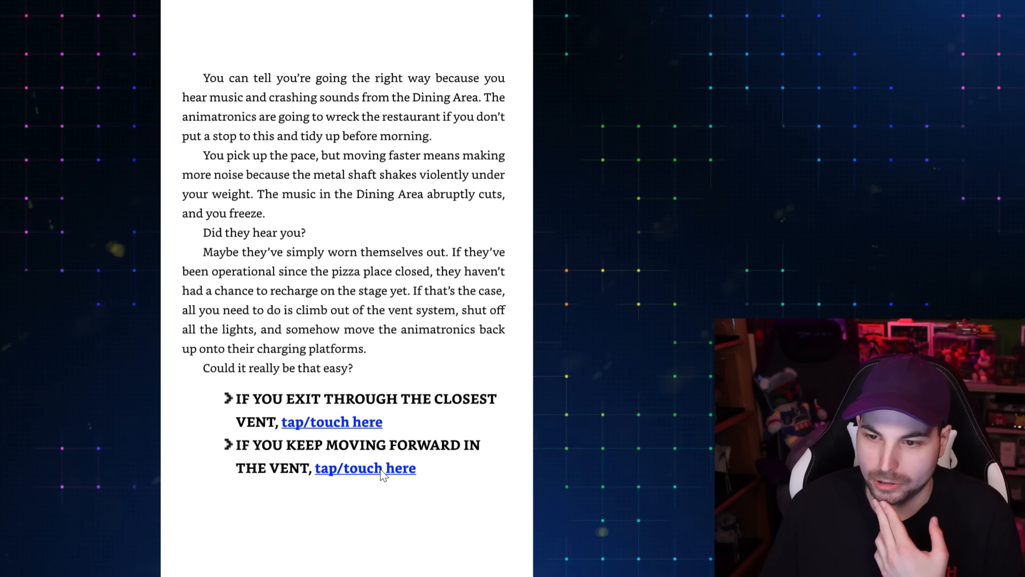
- Keep moving forward in the vent to the Breaker Room grate's kick-off-cover option
click(365, 468)
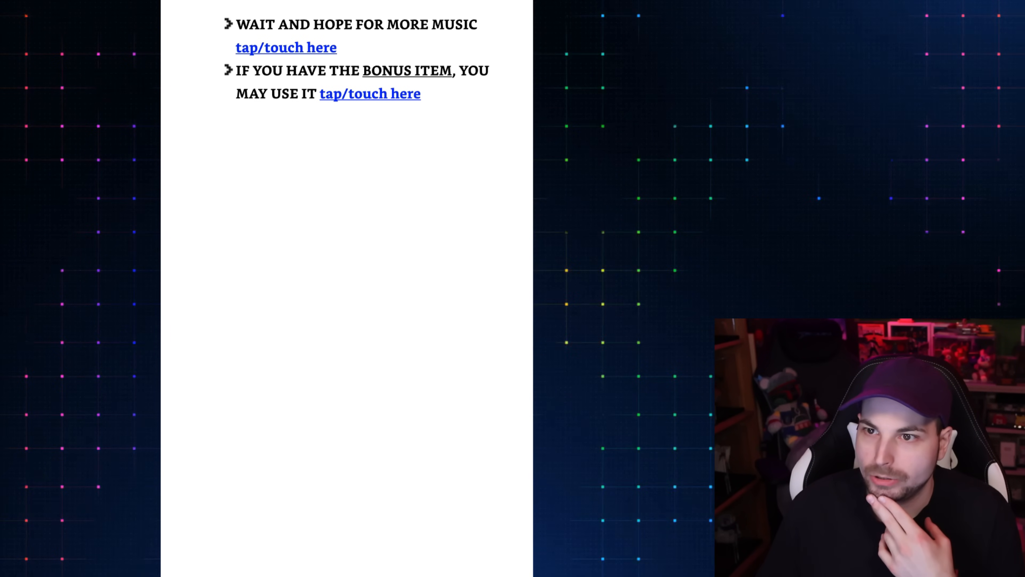
click(285, 47)
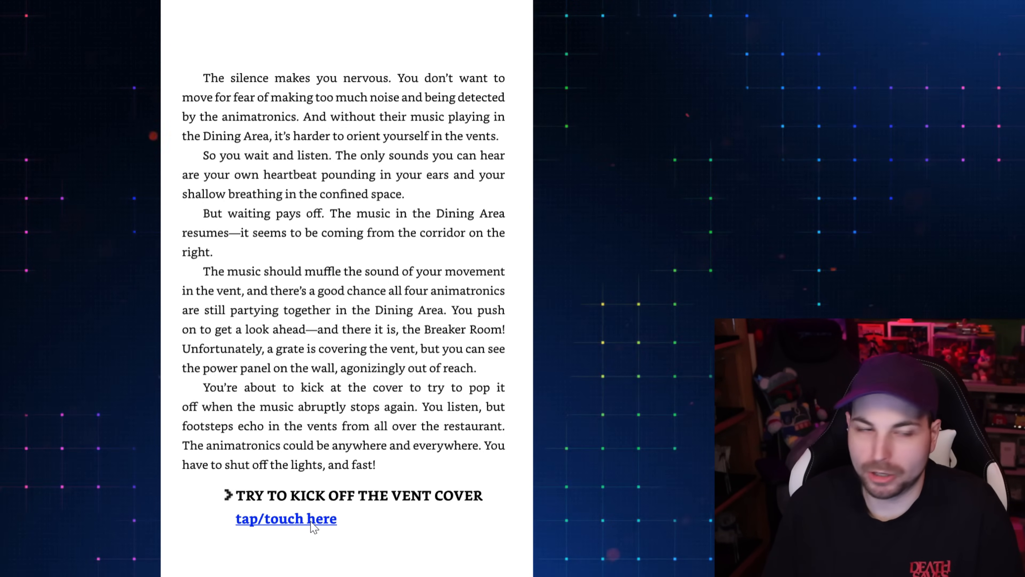
- Try to kick off the vent cover, reaching the wait-for-music or bonus-item choices
click(286, 518)
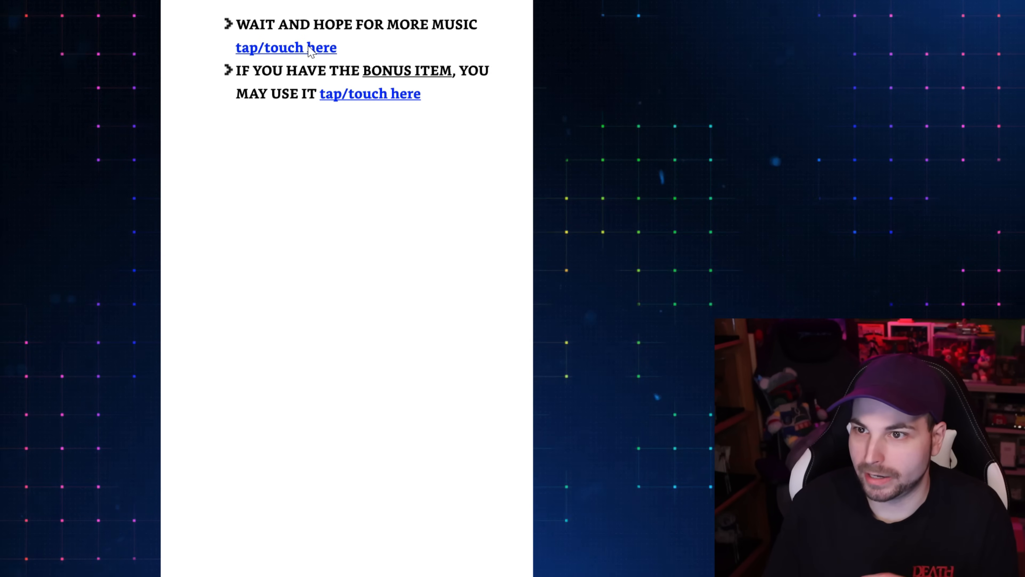
- Wait and hope for more music until the vent cover pops free
click(286, 47)
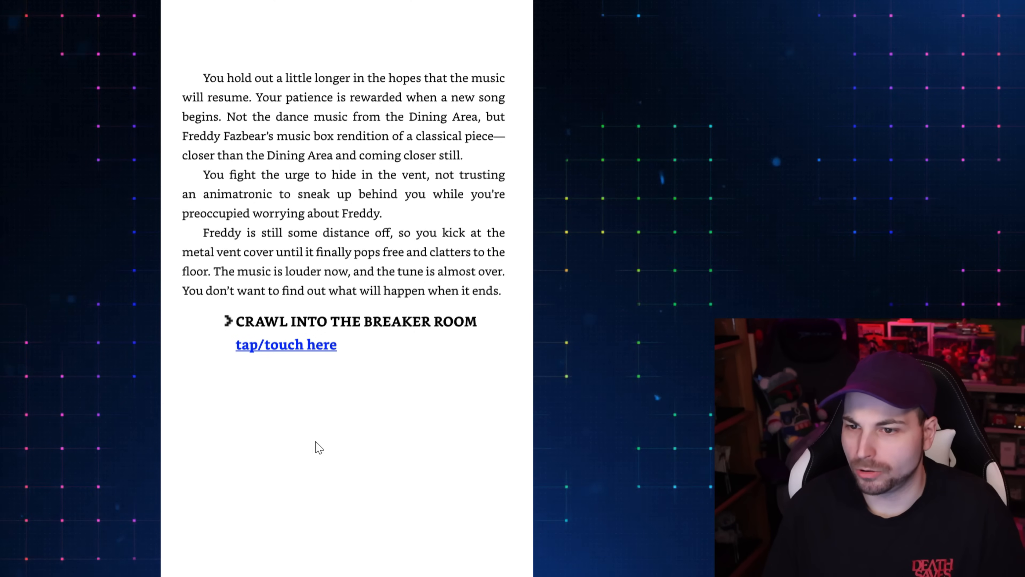
- Crawl into the Breaker Room, reaching the three panel-button options
click(285, 344)
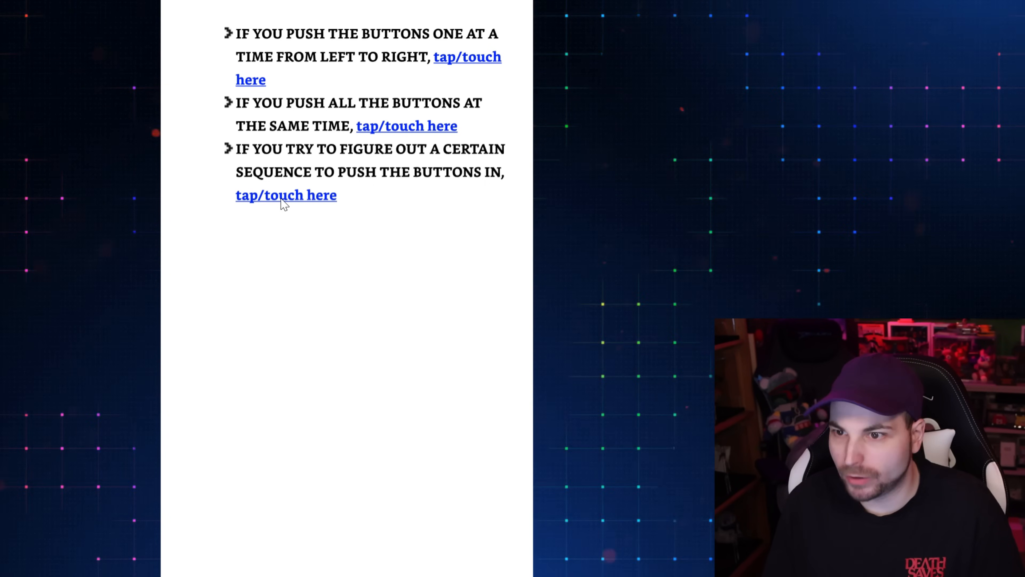
- Figure out a button sequence, reaching the dark Dining Area route choices
click(285, 195)
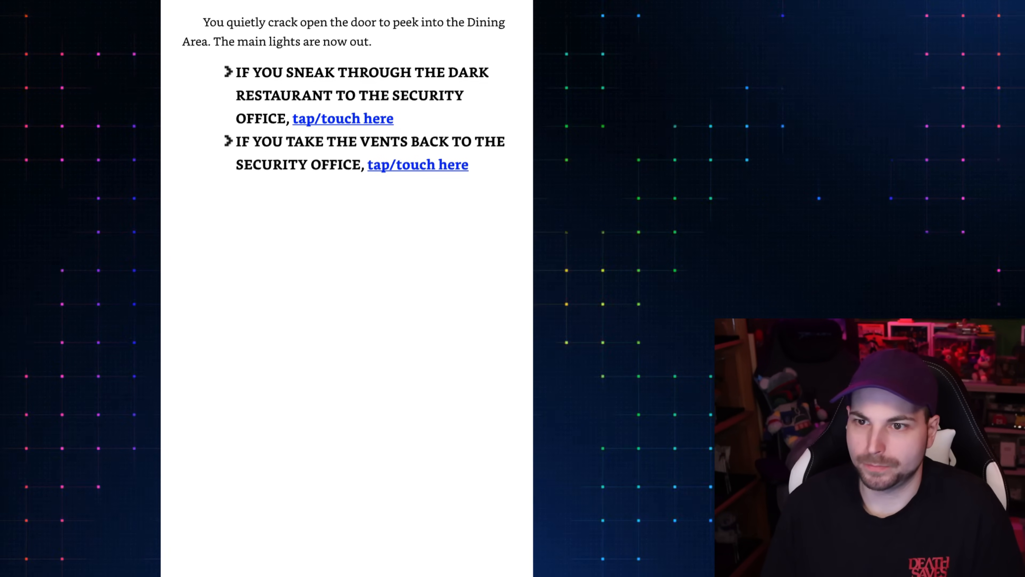
click(343, 118)
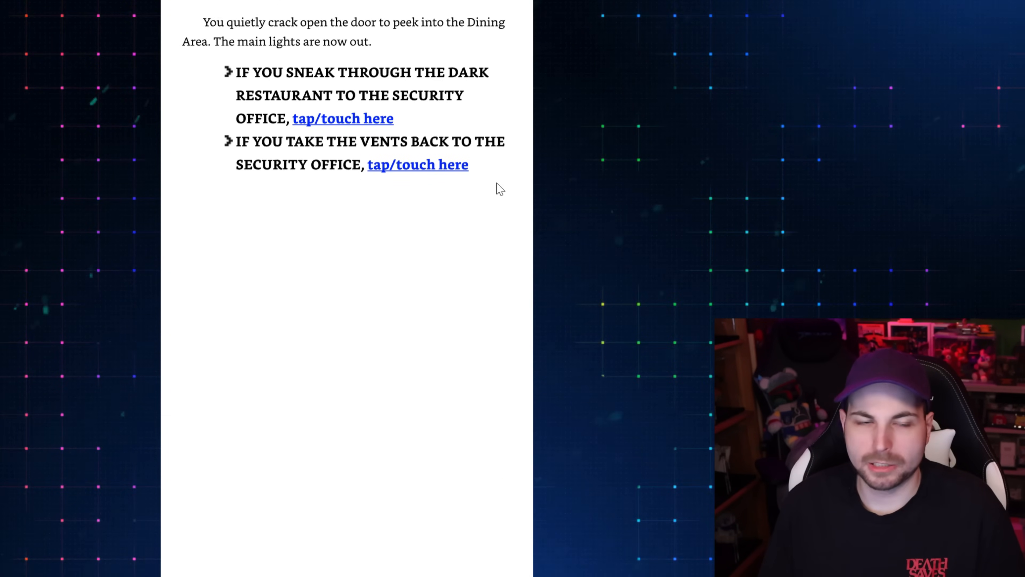
- Take the vents back to the Security Office, arriving at 5:57 a.m
click(418, 164)
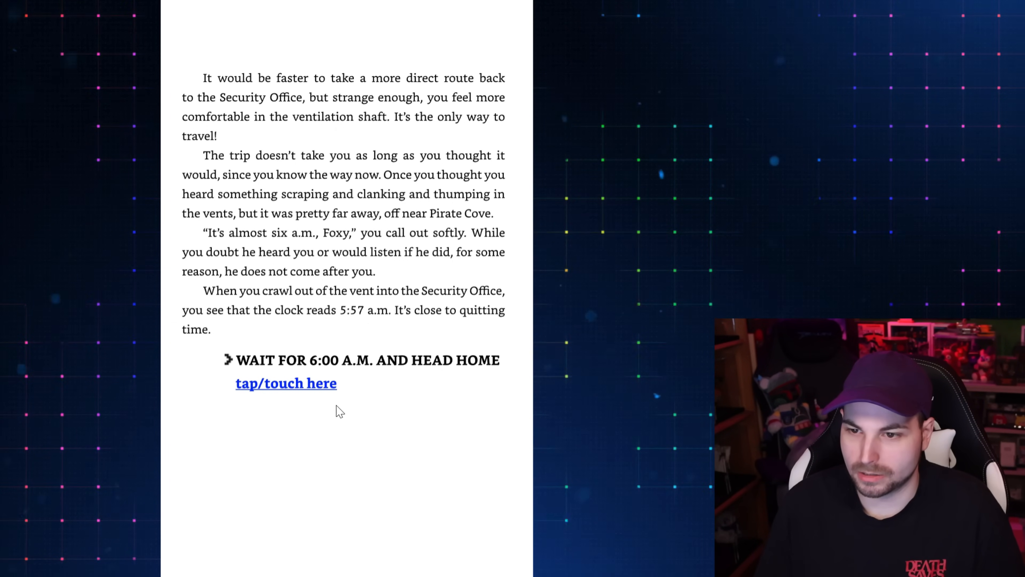
- Choose to wait until 6:00 a.m. and head home, reaching Coppelia's goodbye scene
click(286, 383)
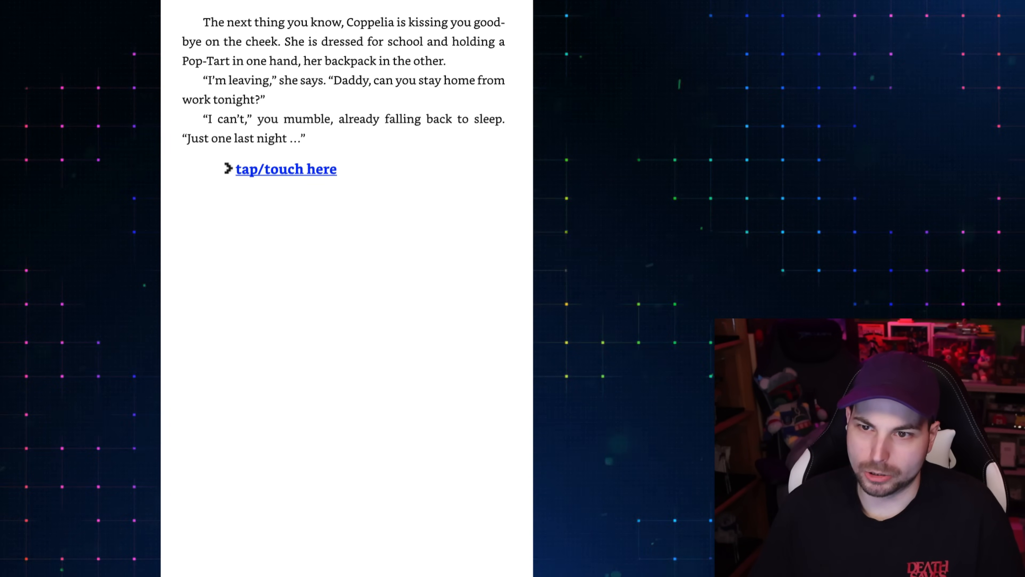
- Continue past Coppelia's goodbye into the West Hall and Dining Area passage
click(286, 169)
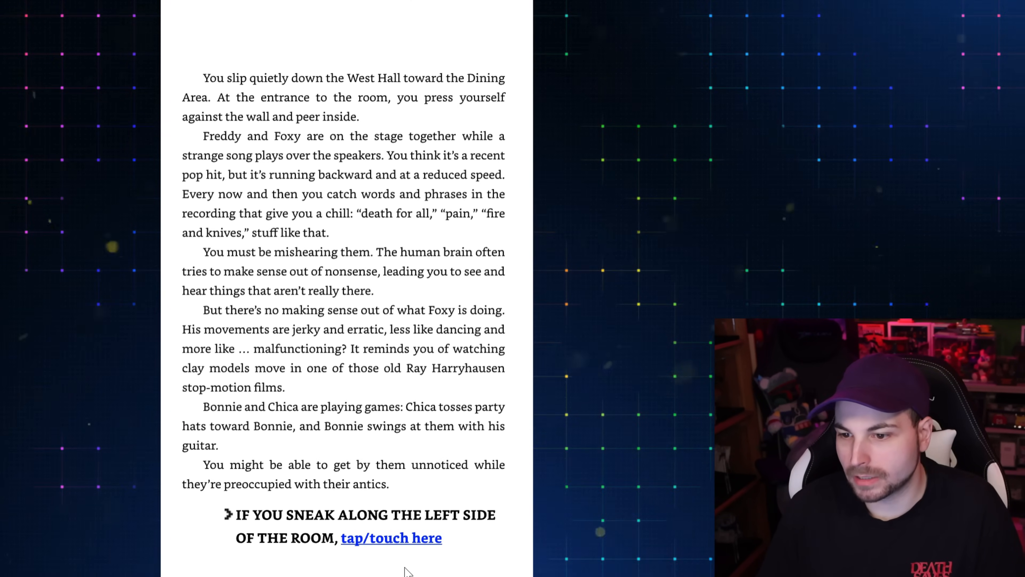
- Turn the page to reveal the right-side and under-the-tables sneaking routes
click(391, 537)
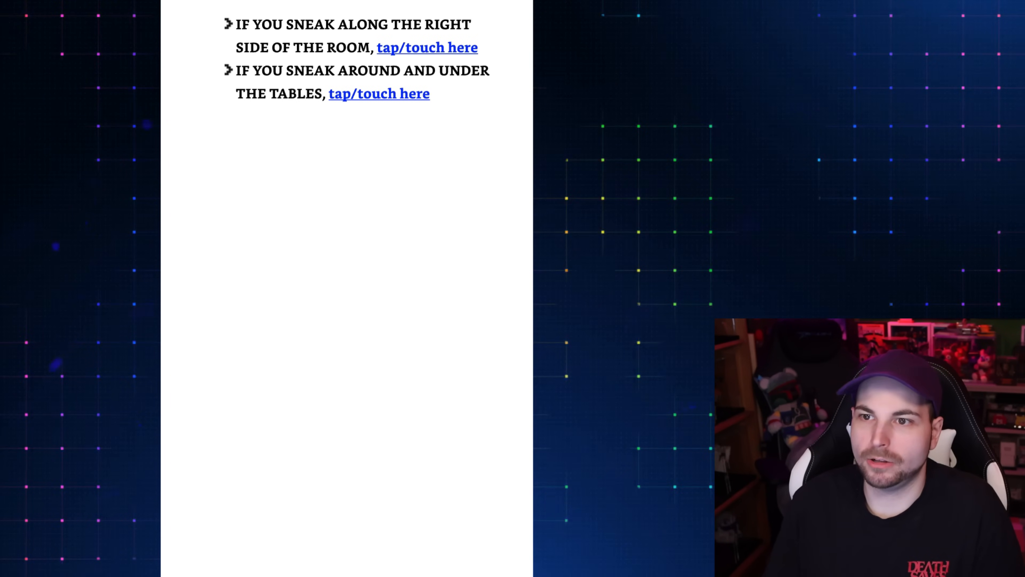
- Choose sneaking around and under the tables, ending hidden in Pirate Cove
click(379, 93)
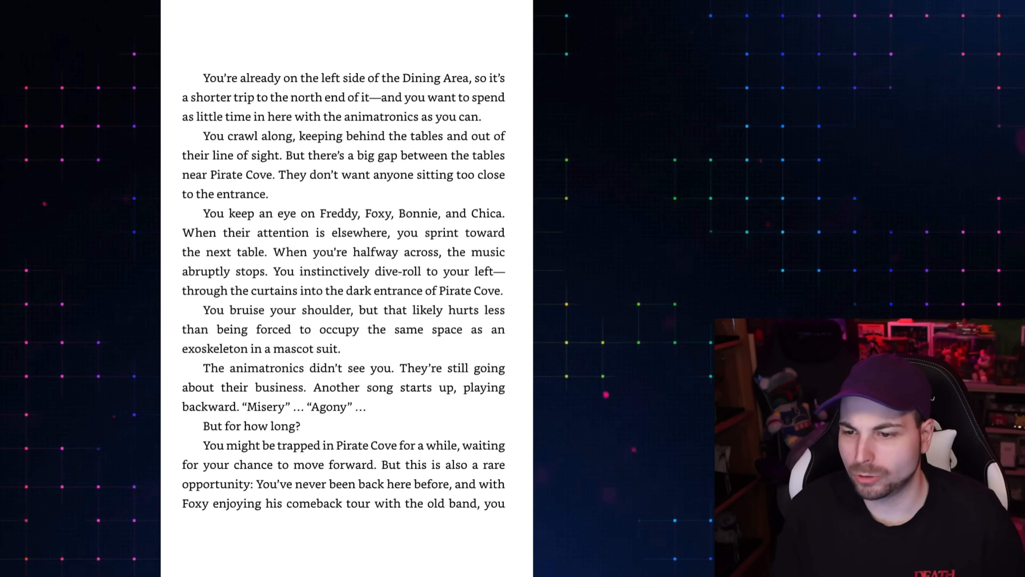
- Pick the Pirate Cove path revealing the pedestal scale and the vent grate
scroll(down, 3)
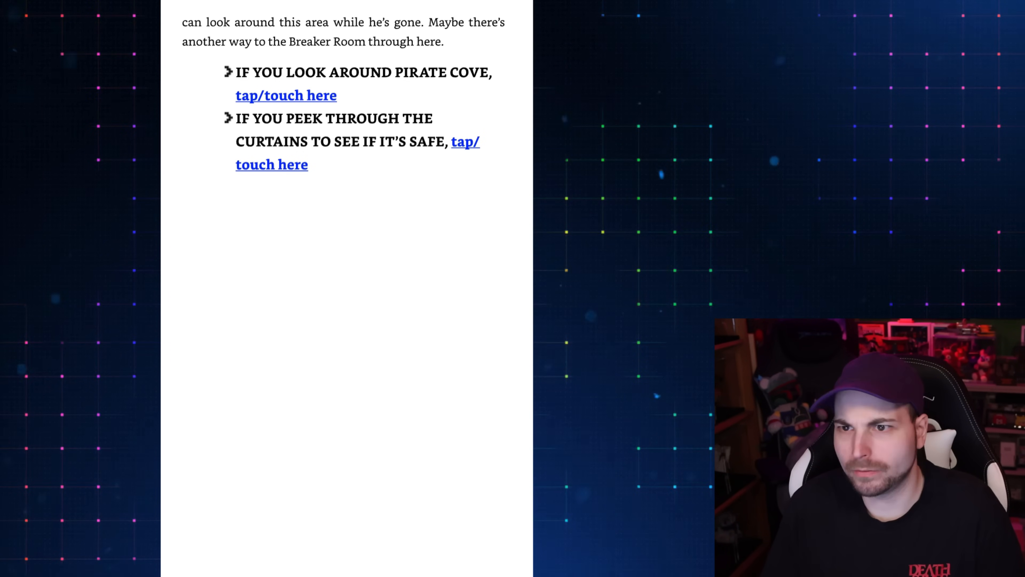
click(286, 95)
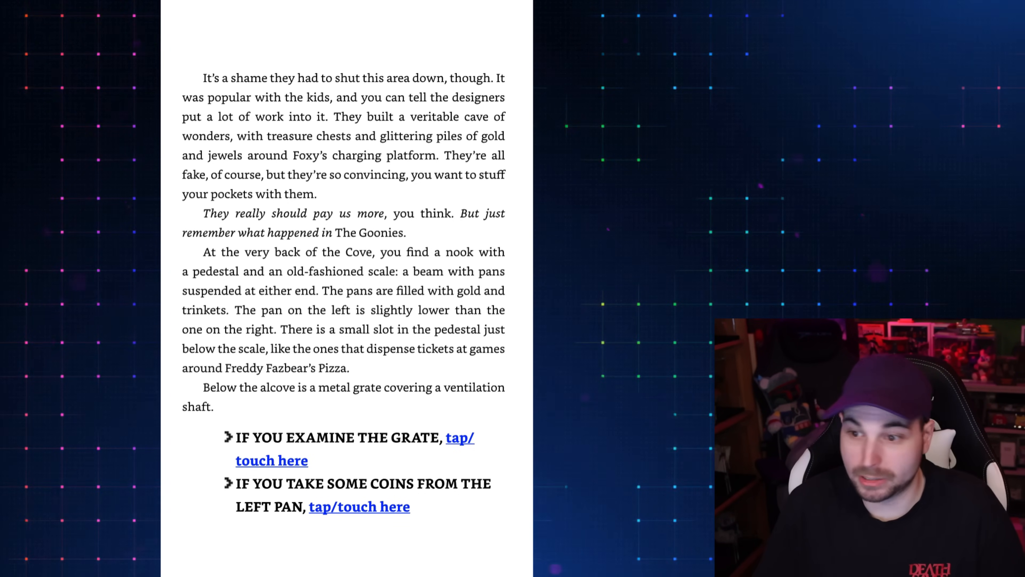
- Choose to examine the grate, finding four big screws holding it shut
click(271, 459)
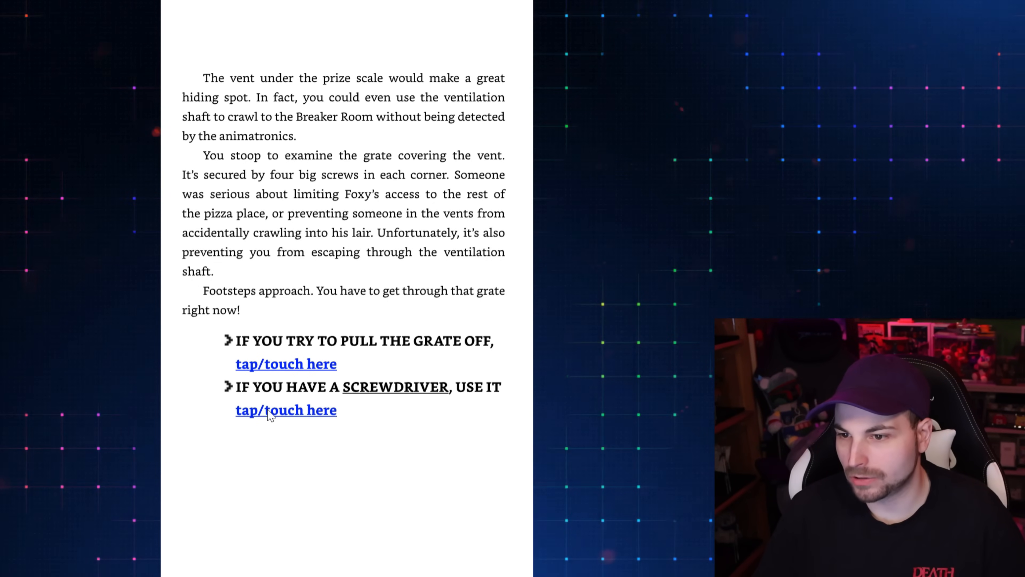
- Choose the screwdriver, removing the vent cover and entering the shaft as Foxy leaves
click(286, 410)
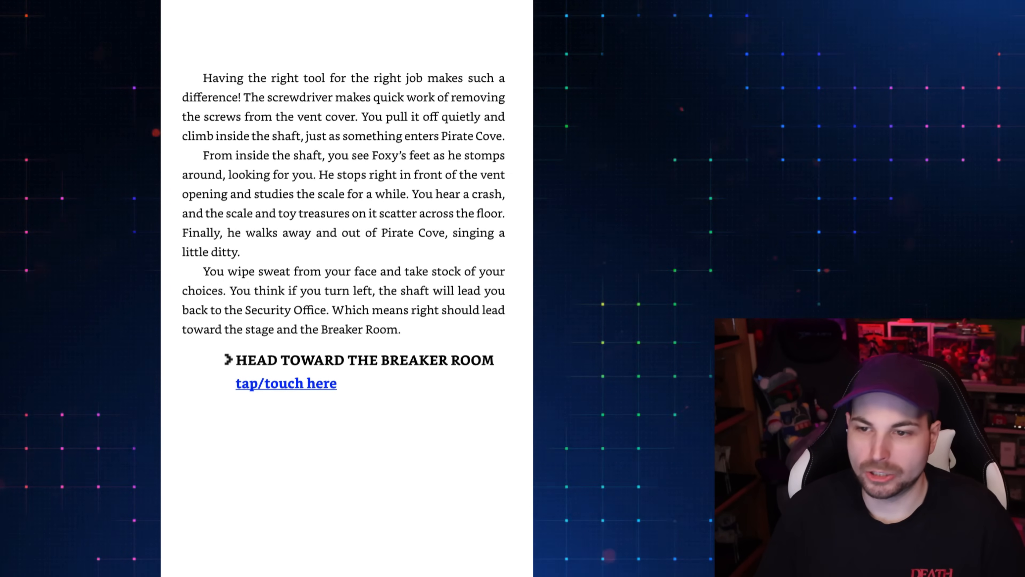
mouse_move(408, 396)
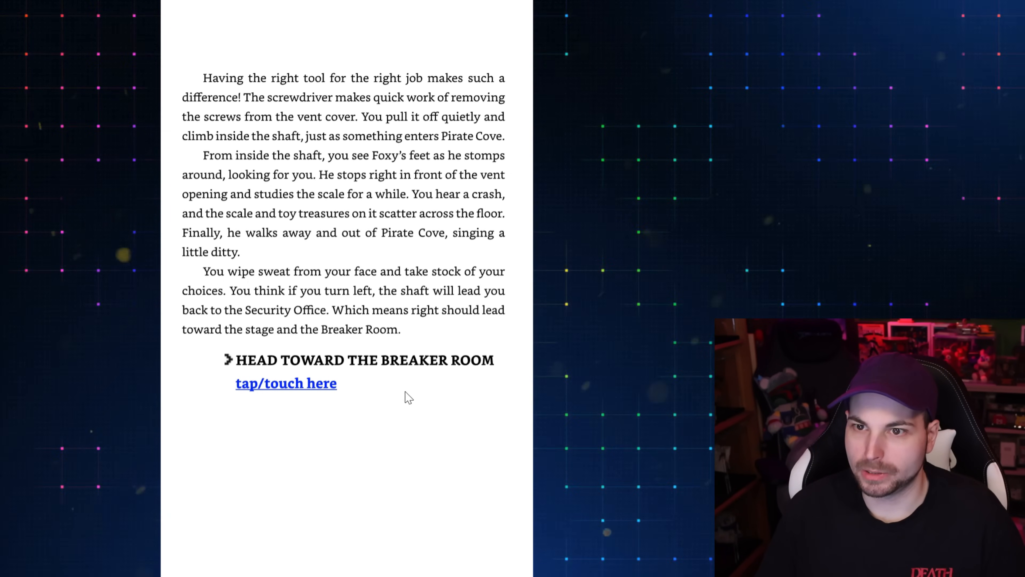
click(286, 383)
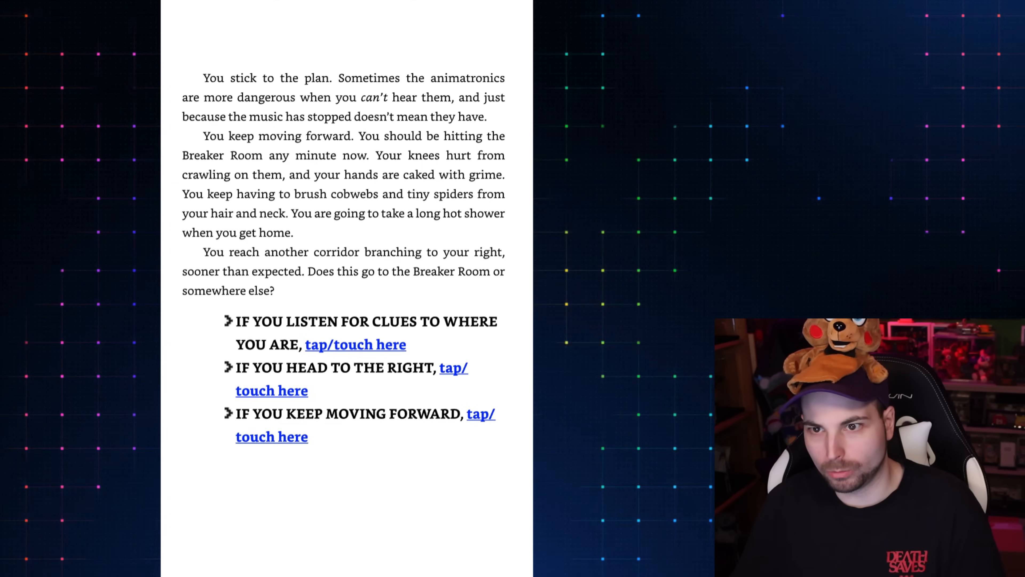
- Choose to listen for clues, reaching the Breaker Room grate behind the vent
click(271, 436)
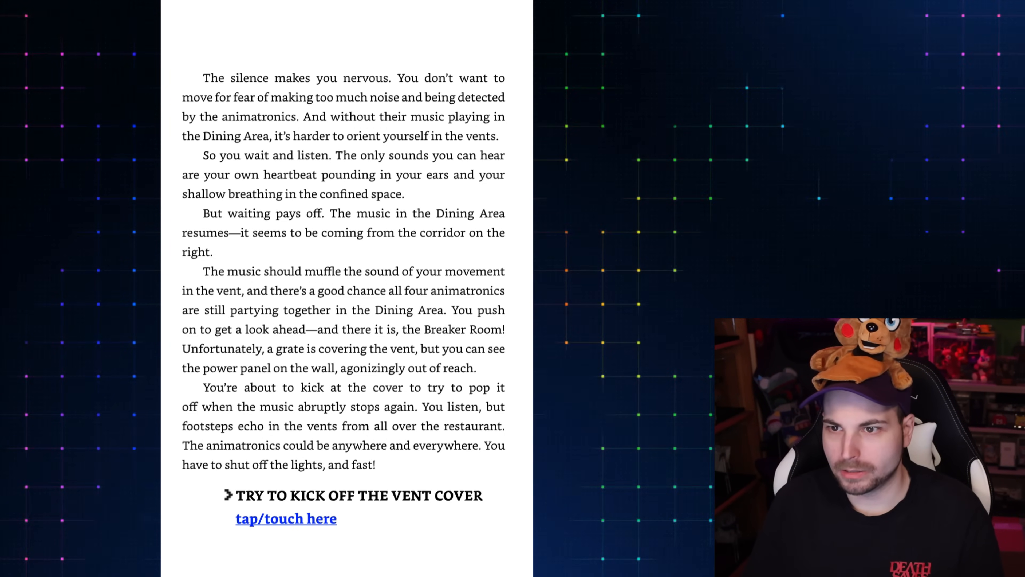
- Kick off the vent cover, then take some coins from the scale's left pan
click(286, 517)
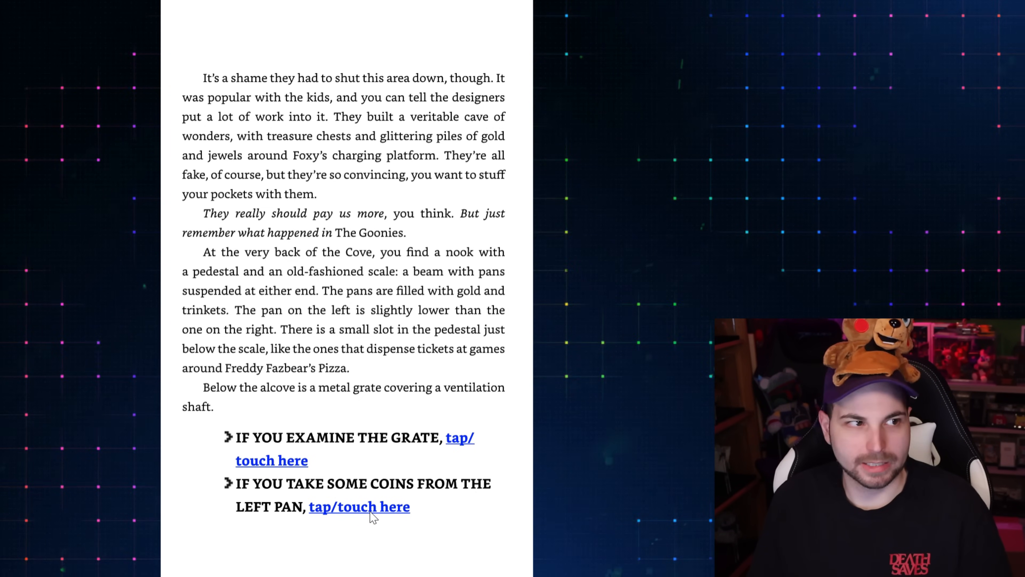
click(358, 506)
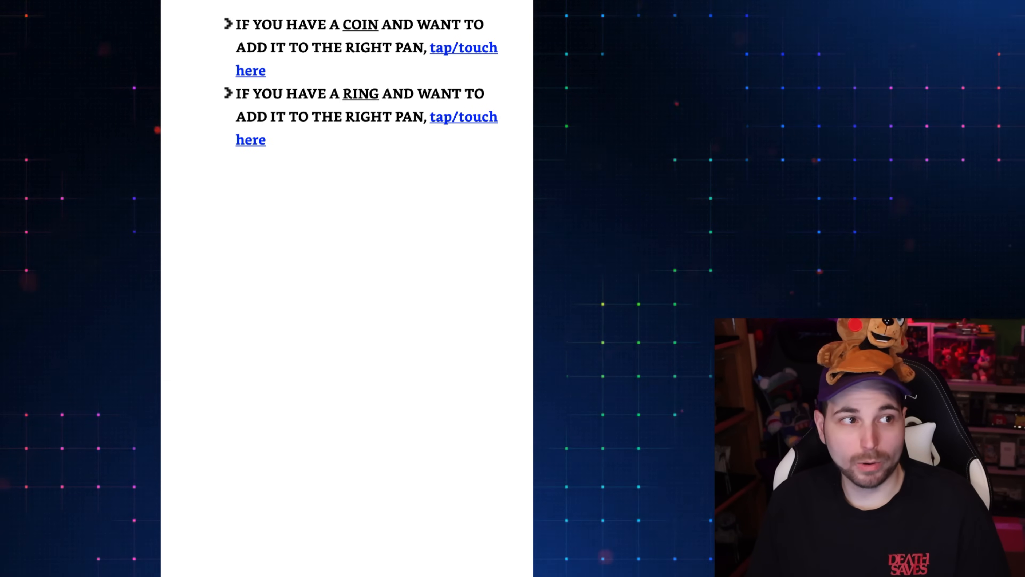
- Choose what to add to the right pan, earning a ticket and new hiding choices
click(463, 116)
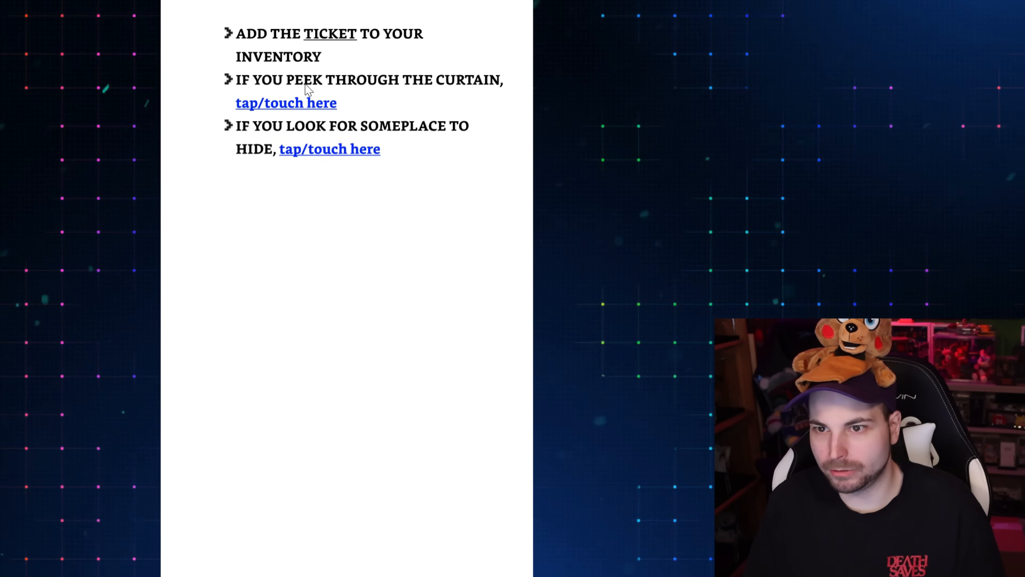
- Return via the previous choice link to the ticket page with curtain-or-hide options
click(286, 103)
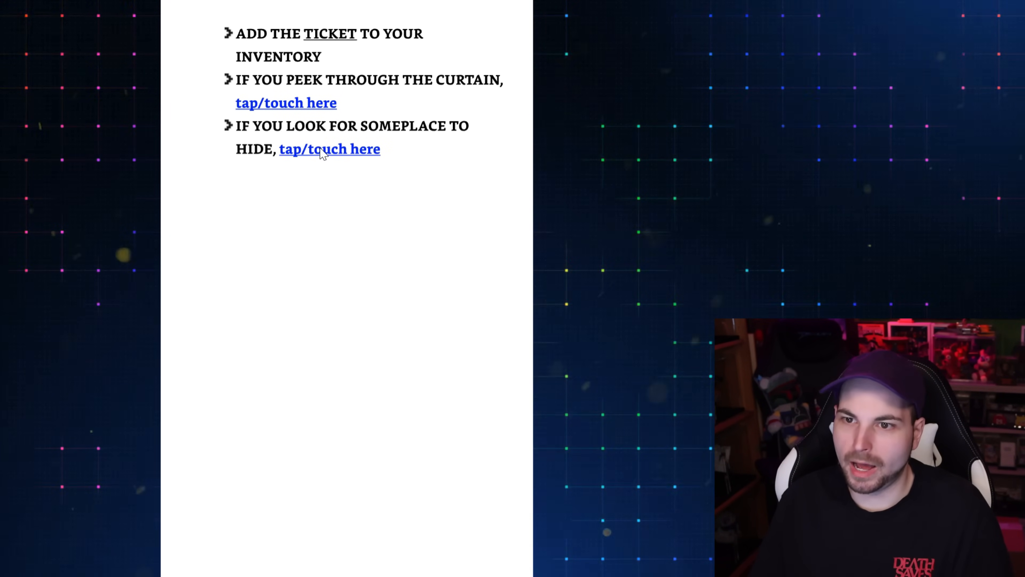
- Choose to look for someplace to hide, reaching the vent grate under the prize scale
click(329, 148)
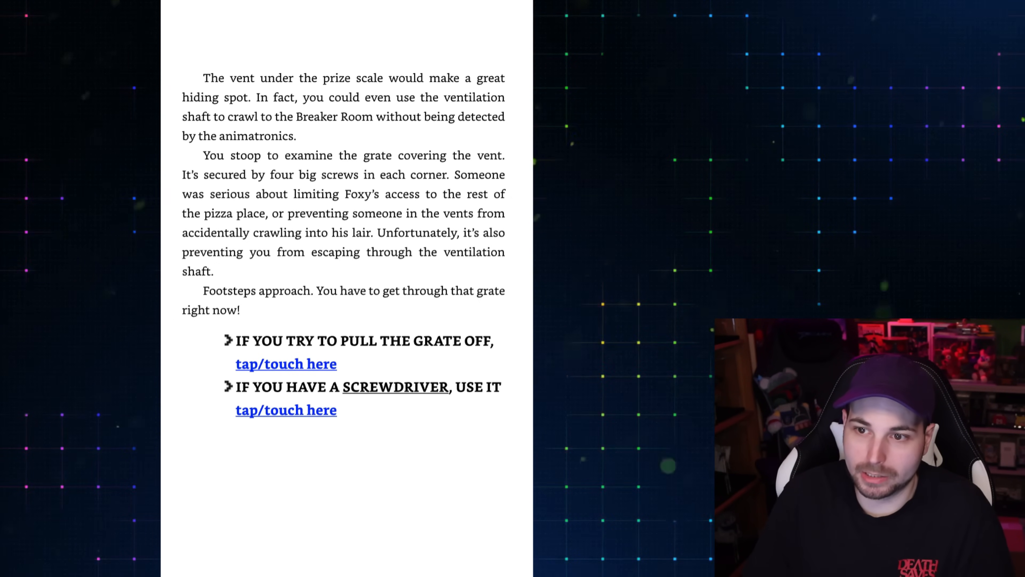
- Pick a way past the grate and read to the pace-around-the-office option
click(286, 364)
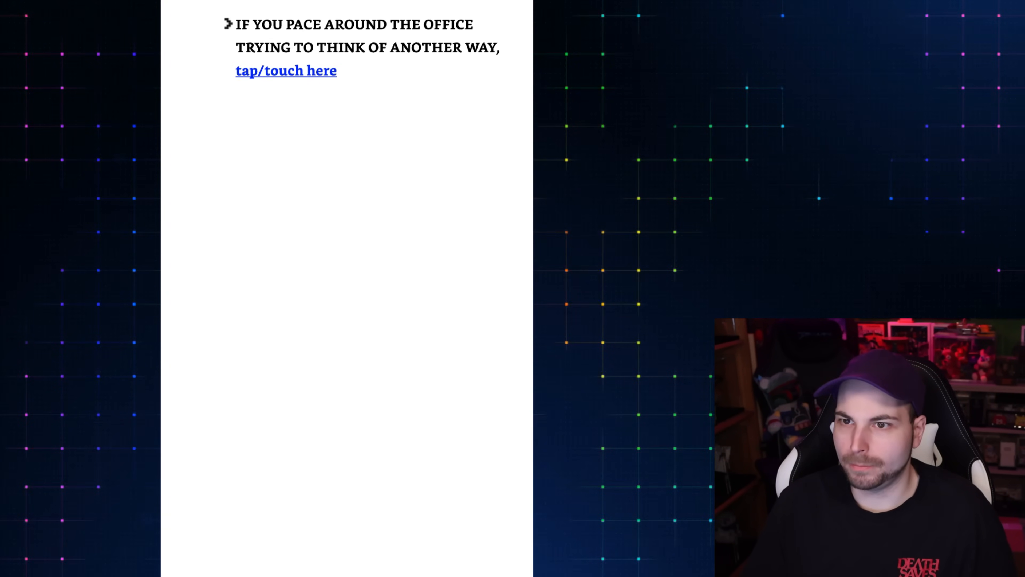
- Pace around the office, head to the Dining Area, then sneak around and under the tables
click(285, 70)
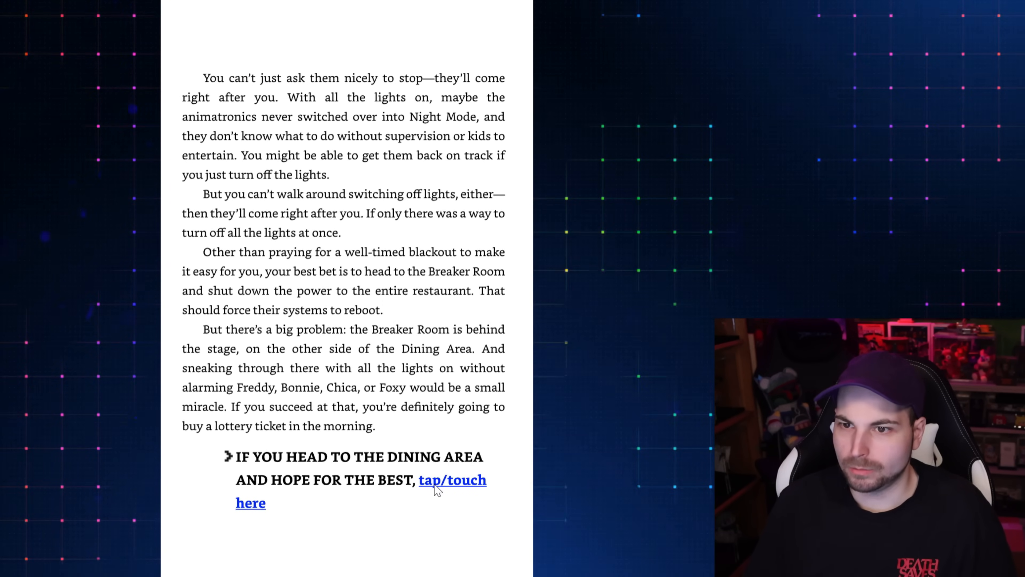
click(452, 479)
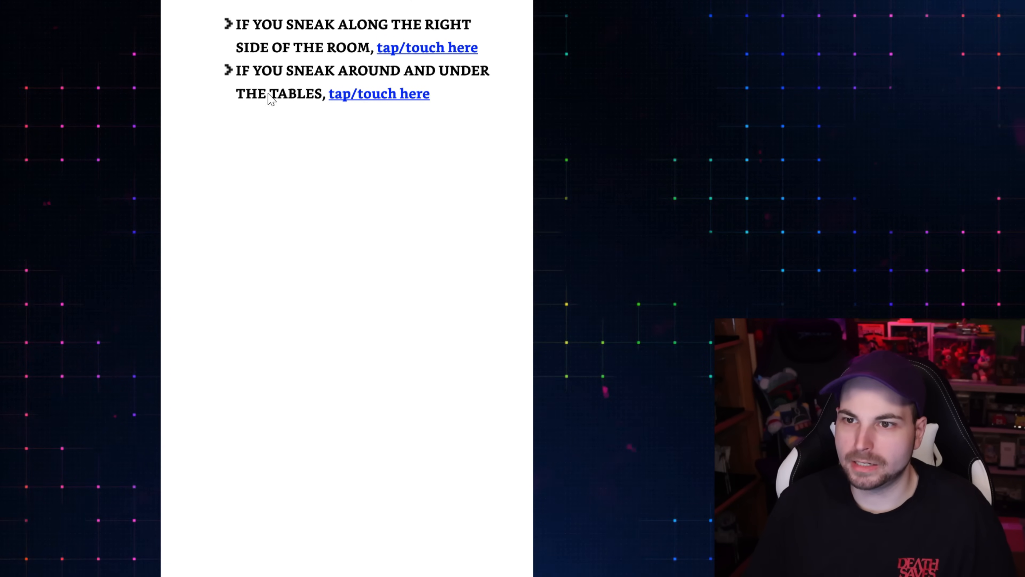
click(379, 93)
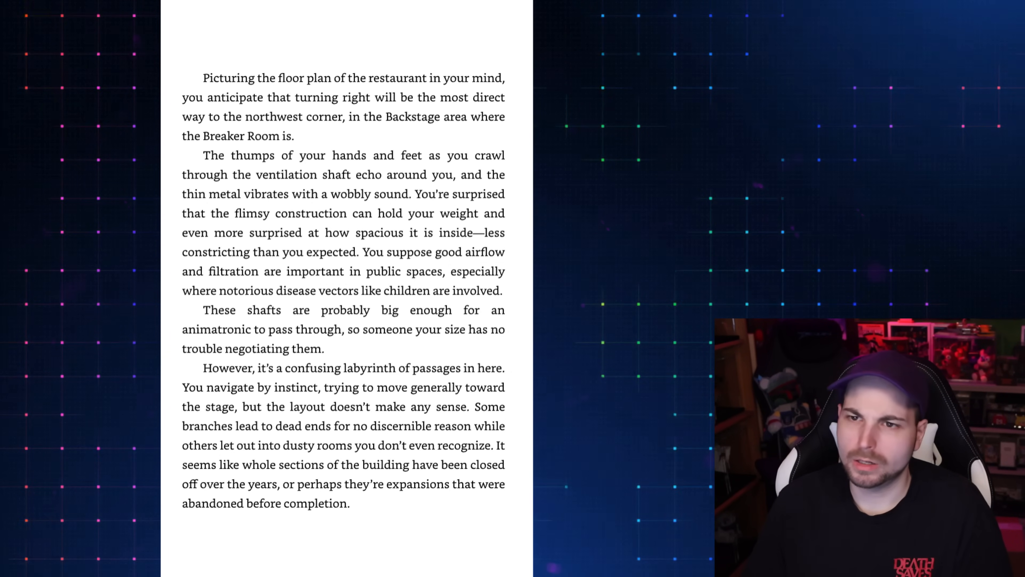
- Read the vent-shaft crawl down to the push-on or bonus-item choices
scroll(down, 3)
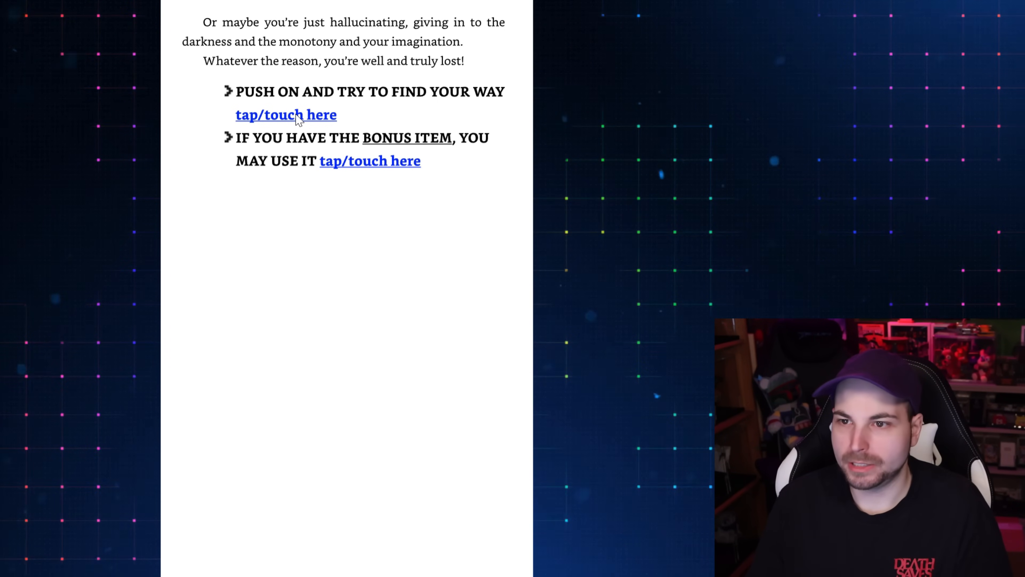
- Push on through the vents to the lost-in-the-vents death and the pace-around-the-office link
click(285, 114)
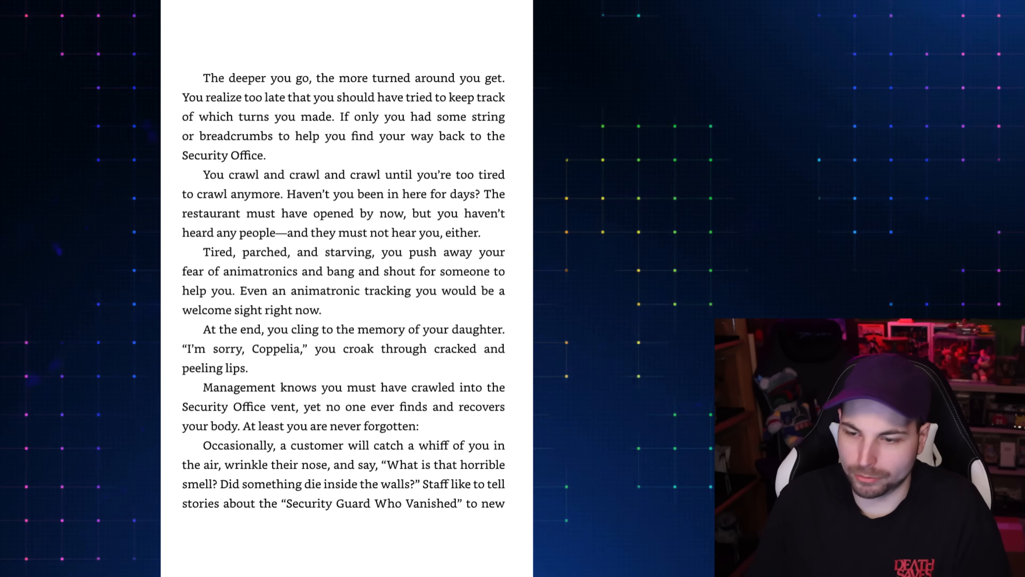
scroll(down, 3)
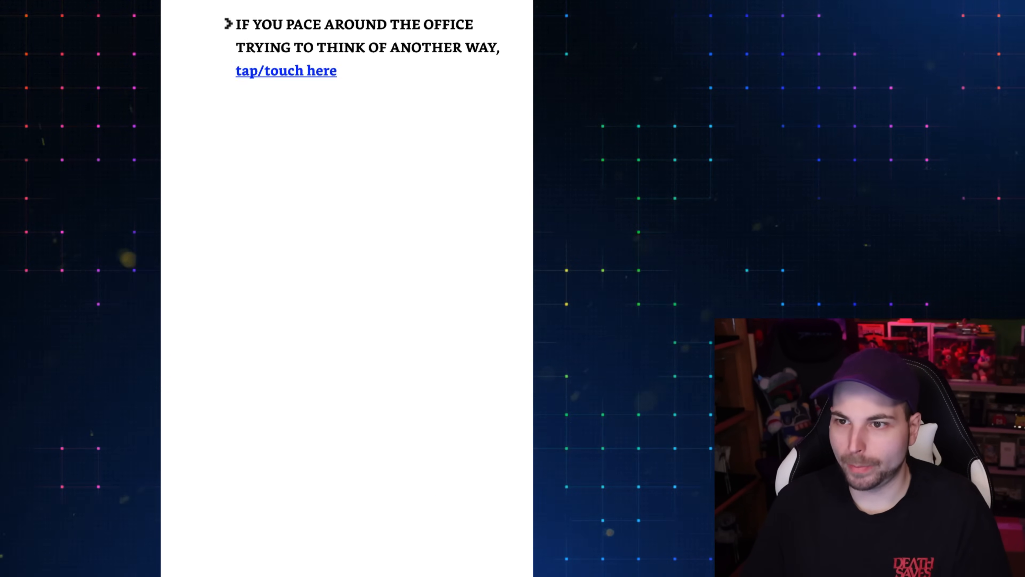
- Pace around the office again and read to the Foxy coin on the Pirate Cove scale
click(285, 70)
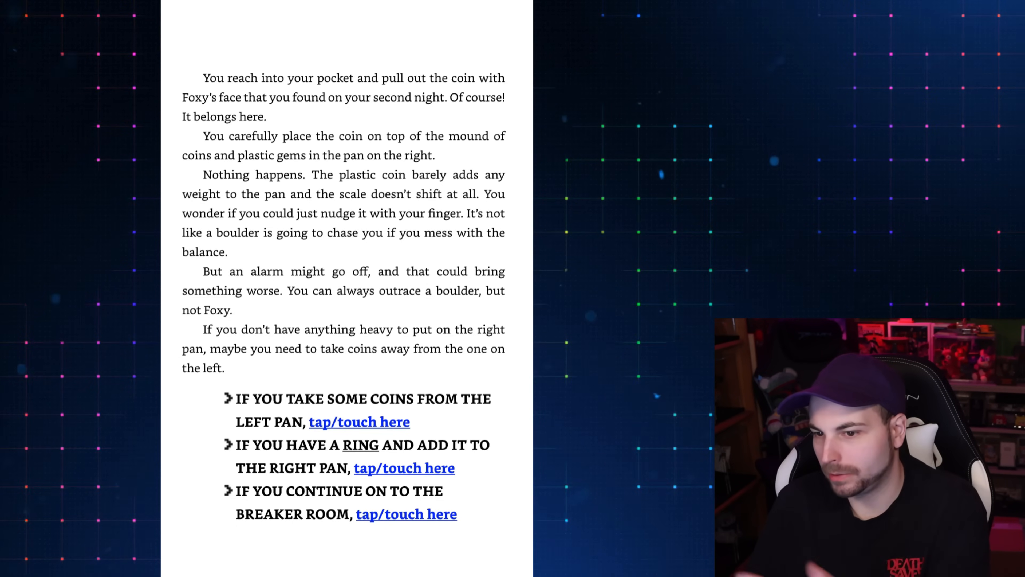
- Pick a scale-scene choice, then continue past Coppelia's goodbye to Night 5—12:00 a.m
click(404, 468)
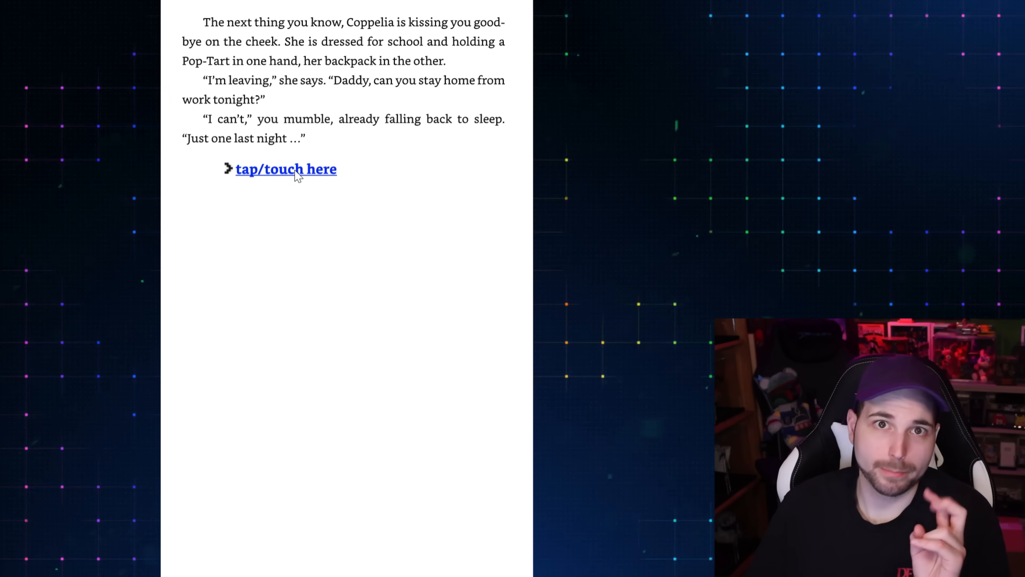
click(285, 169)
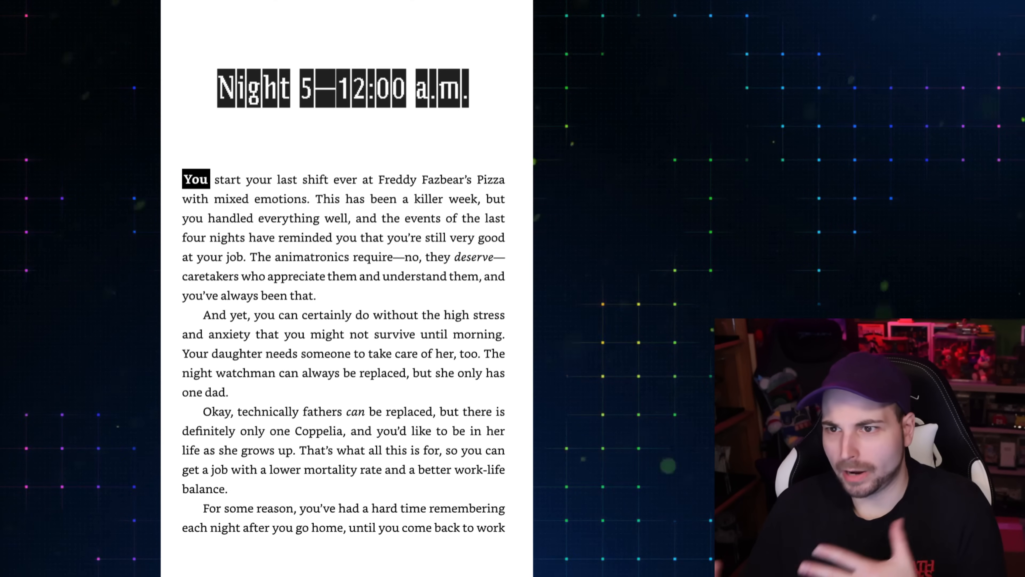